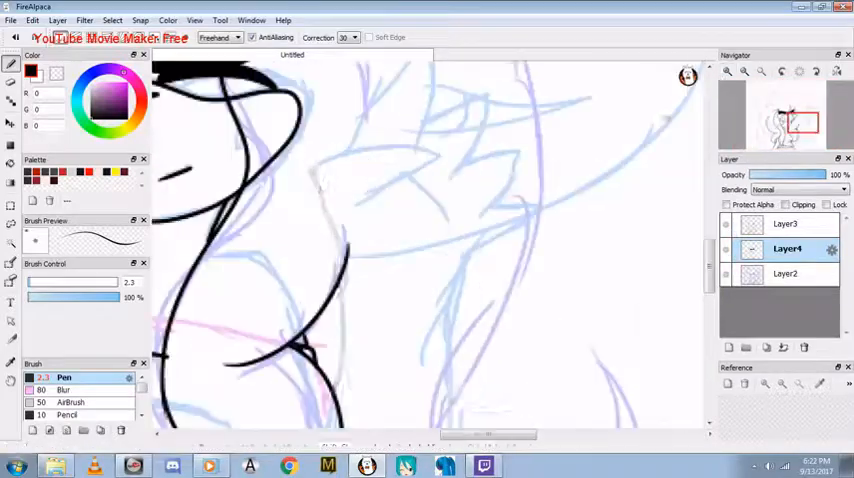
# Ink the face, eyebrows, hair and hand with a size 2.3 pen, switching between Layer3 and Layer4
pyautogui.click(785, 224)
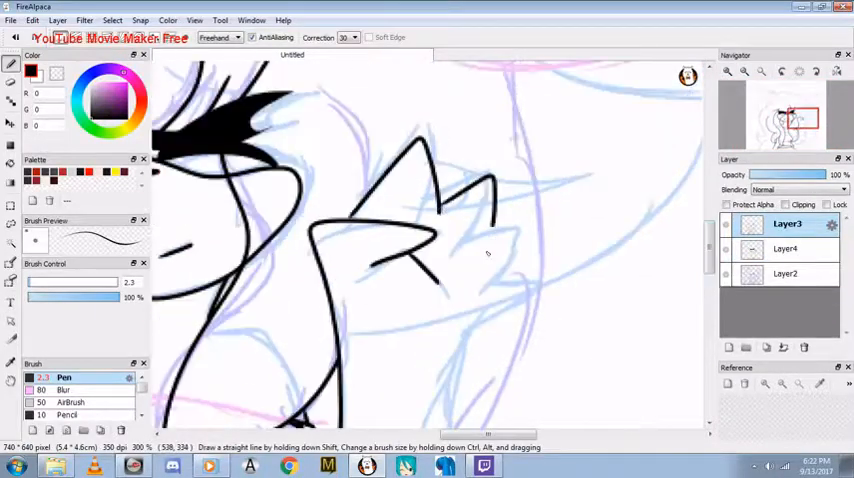
pyautogui.click(786, 248)
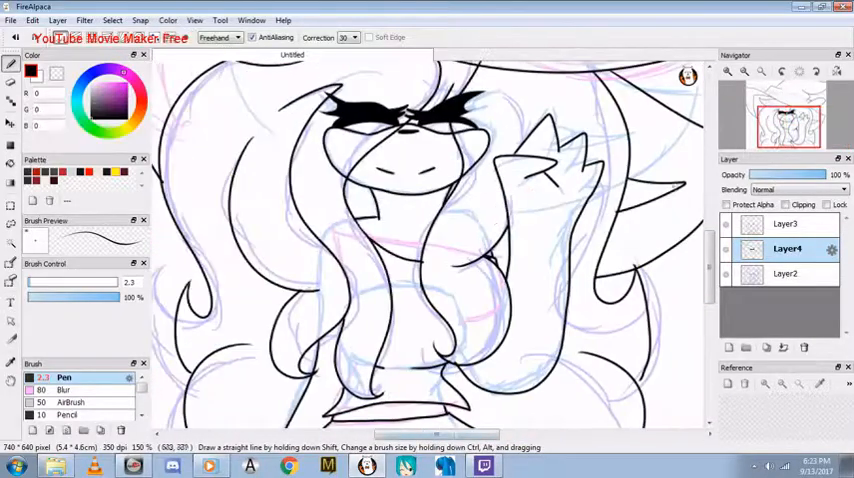
pyautogui.click(785, 223)
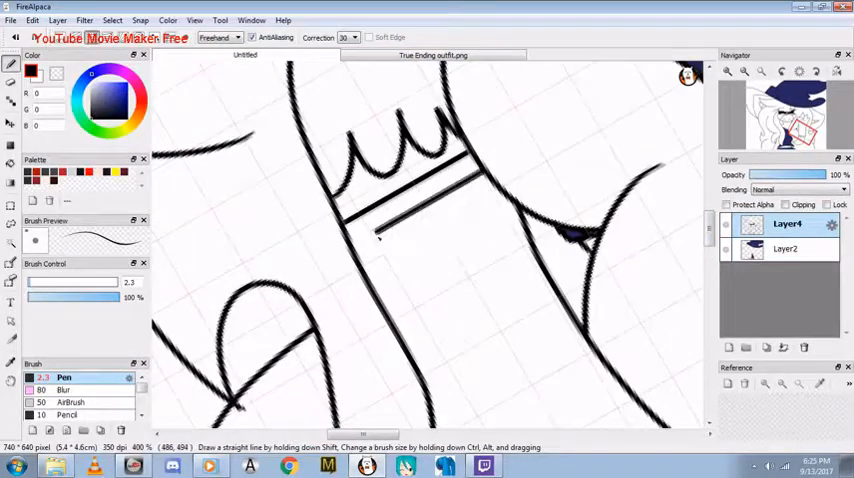
# Zoom in on the canvas to ink the outfit details and zigzag-trimmed band on Layer4
pyautogui.scroll(-3)
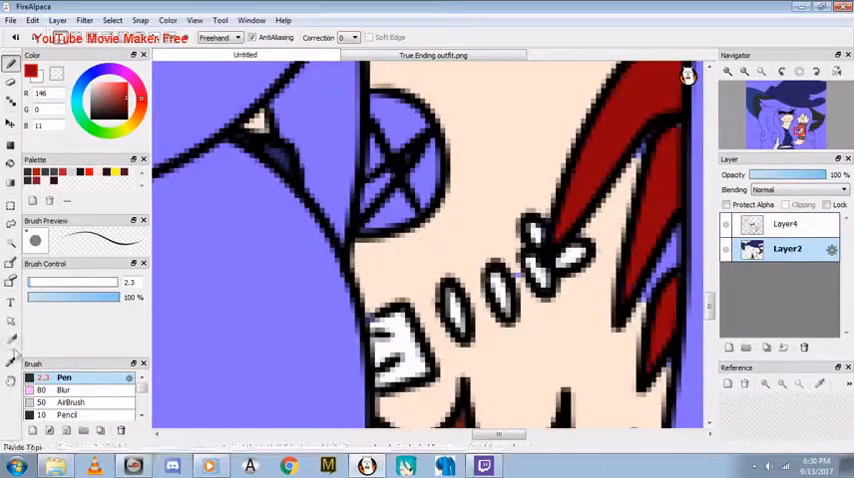
# Fill periwinkle areas, peach skin and red strands beneath the lineart on Layer2
pyautogui.click(400, 150)
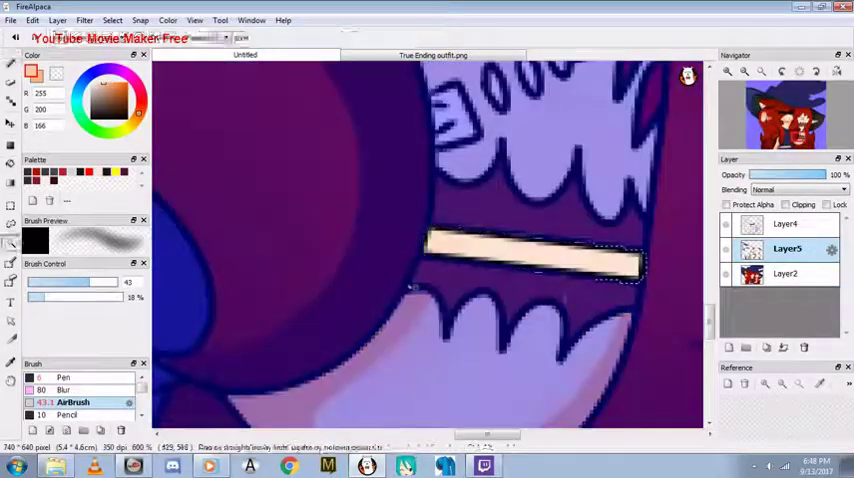
# Switch back to the hard-edged inking brush after airbrushing shadows on Layer5
pyautogui.click(64, 377)
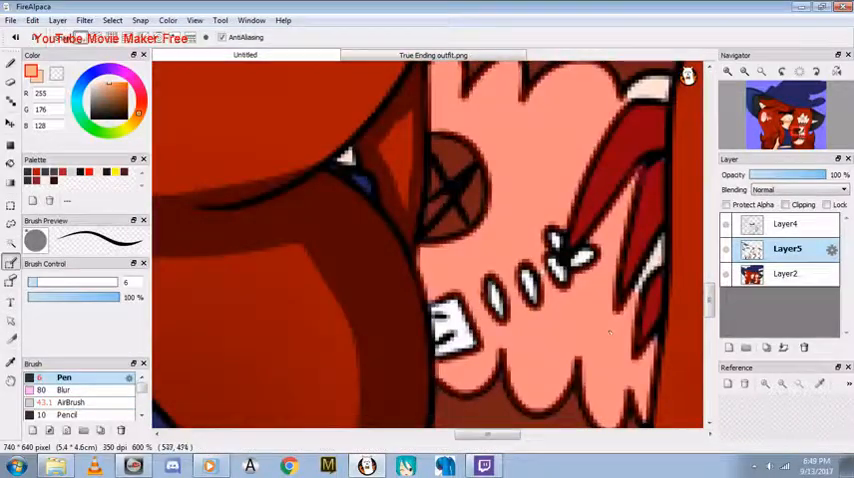